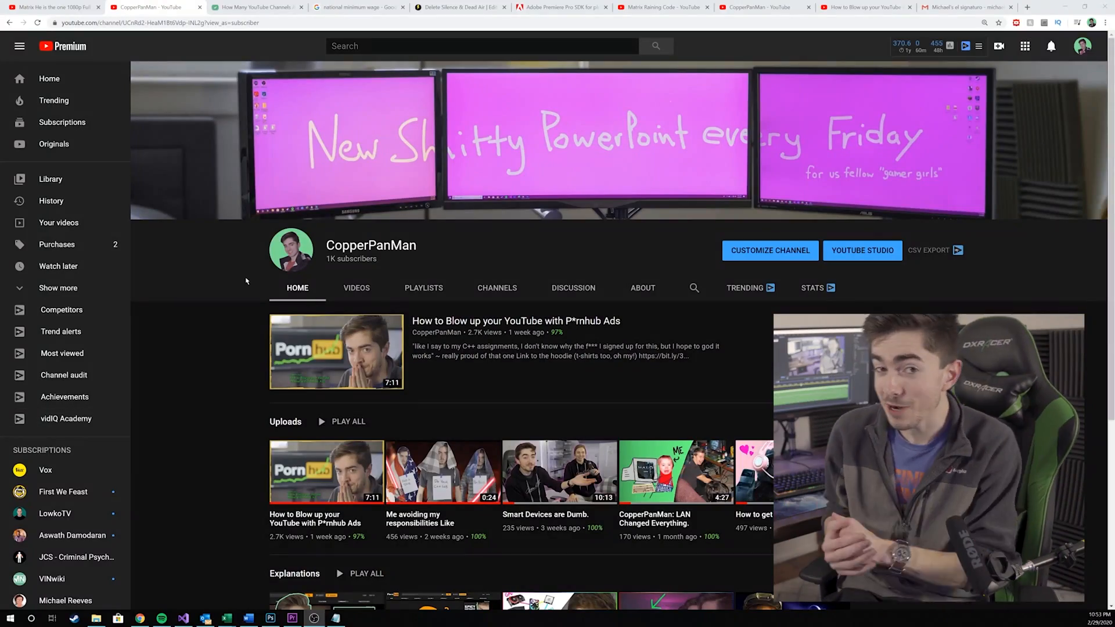
# Step: Choose Nest… on the selected timeline clips to wrap them in one nested sequence
pyautogui.scroll(-3)
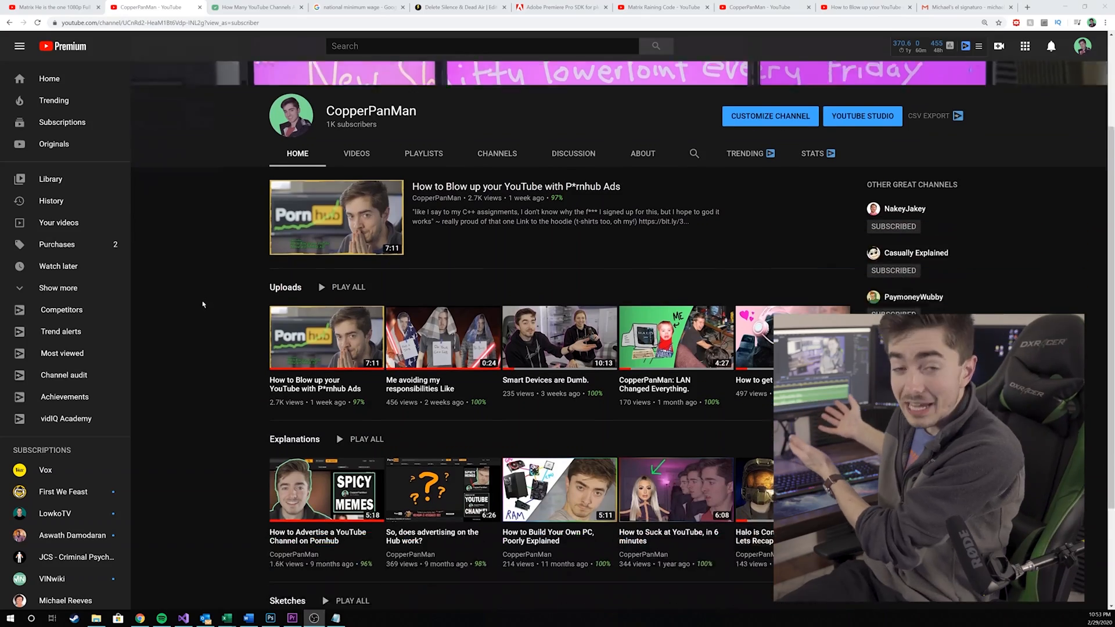
pyautogui.scroll(-3)
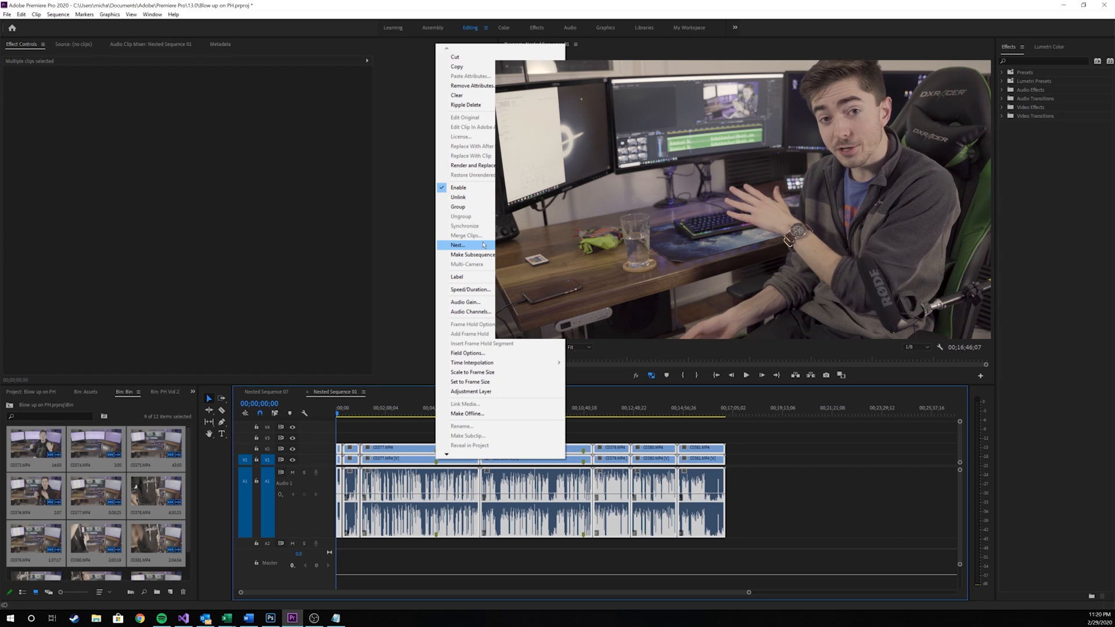
pyautogui.click(457, 245)
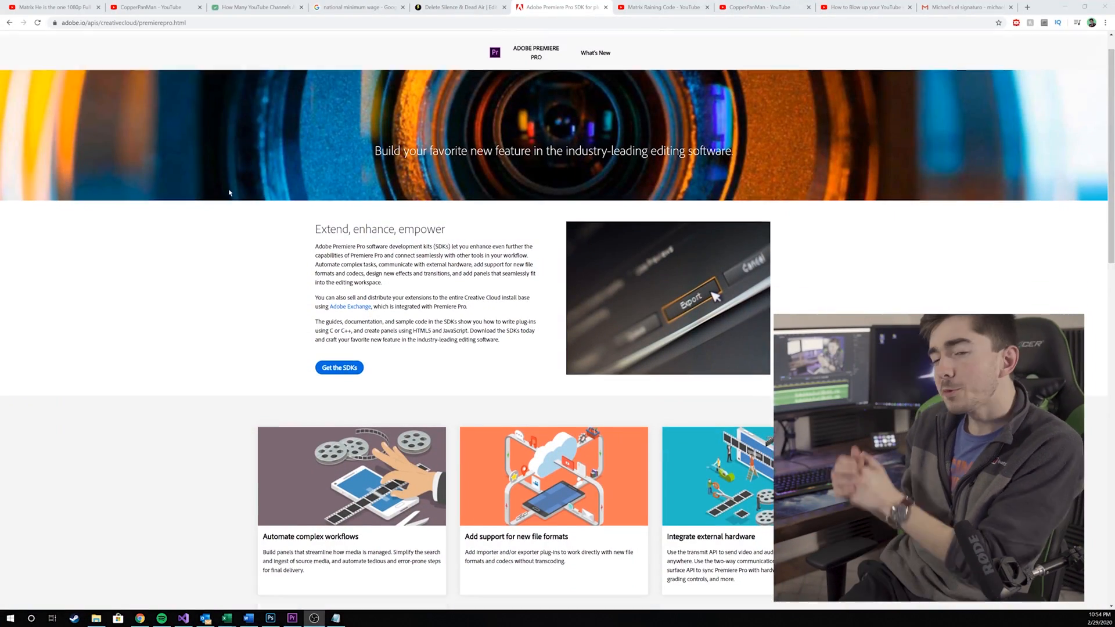
pyautogui.scroll(-3)
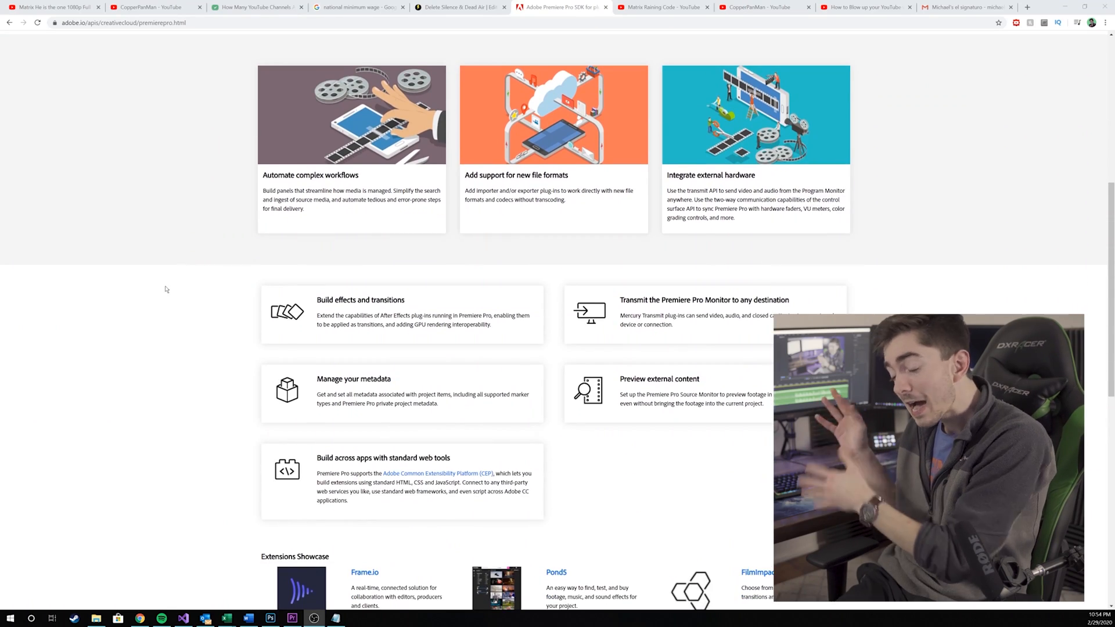
pyautogui.scroll(-3)
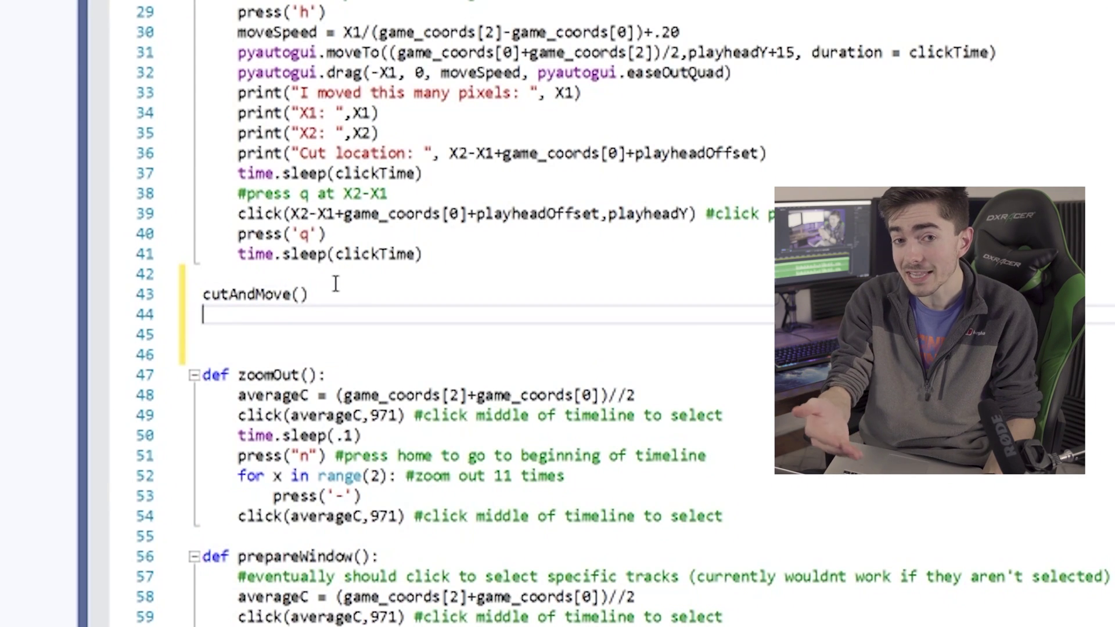
# Step: Type 'zoomOut' on the call line below the functions and delete a mistyped character
pyautogui.write('zoomOut')
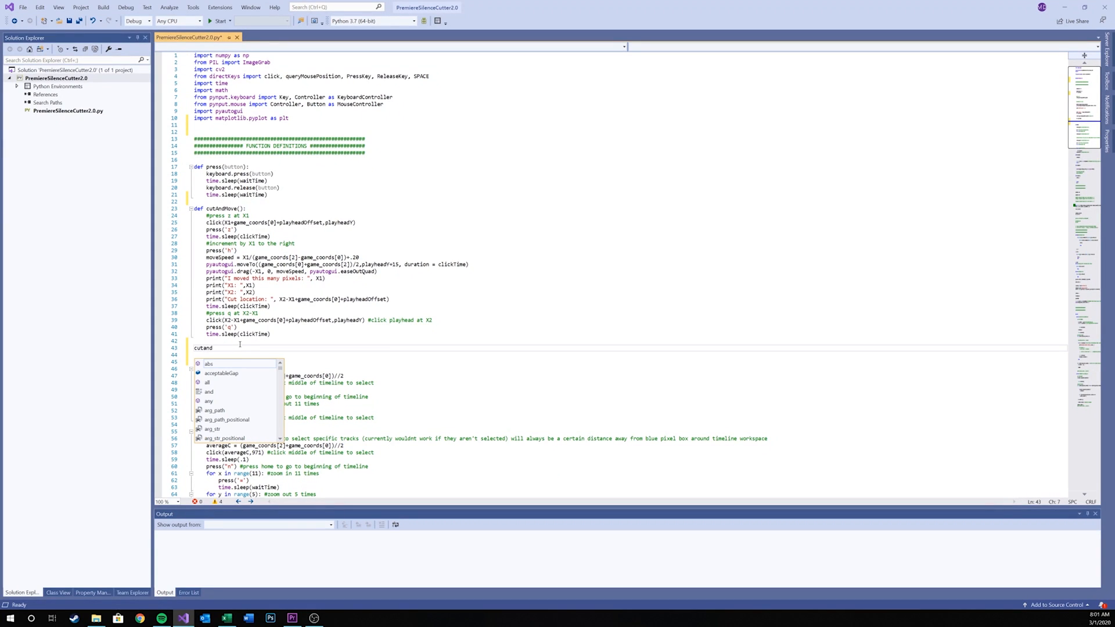
pyautogui.press('Backspace')
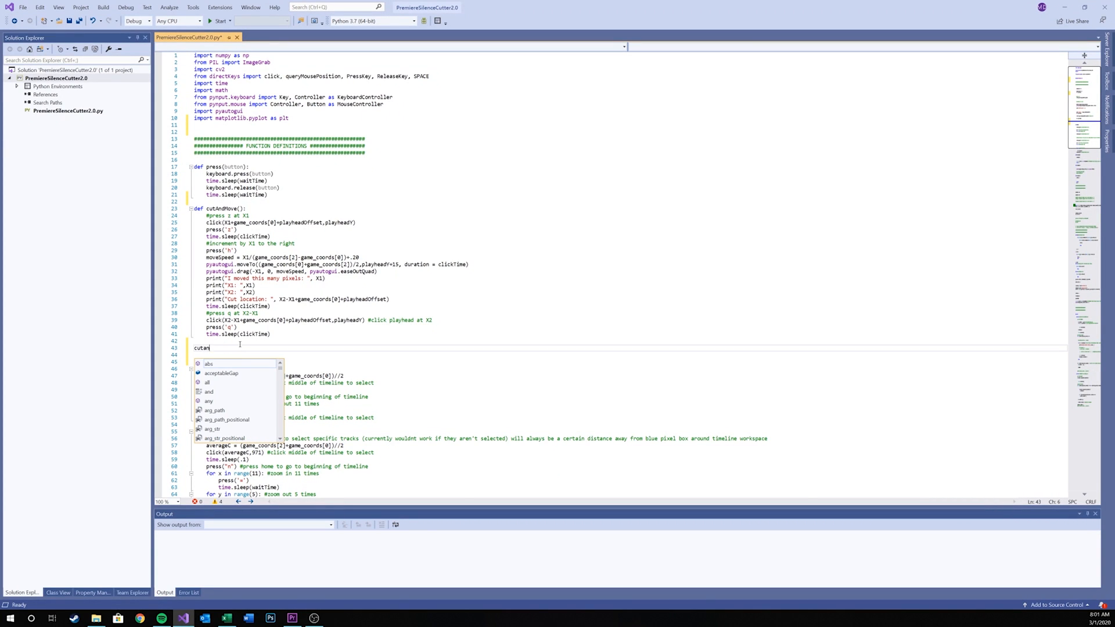
pyautogui.click(292, 616)
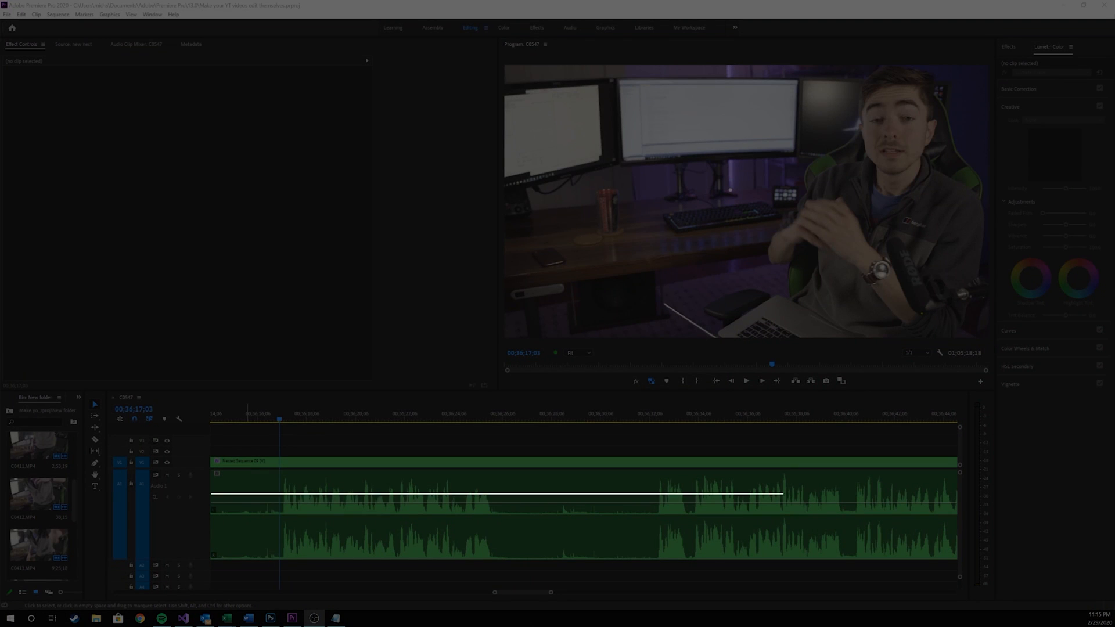